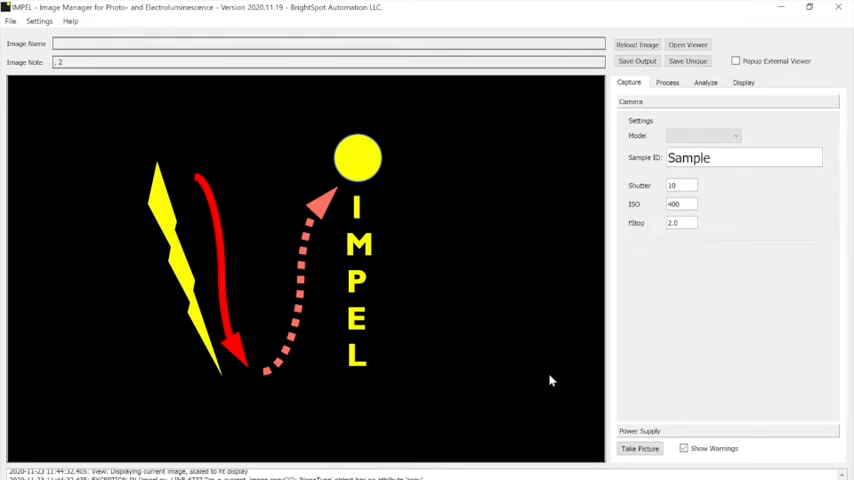
mouse_move(696, 388)
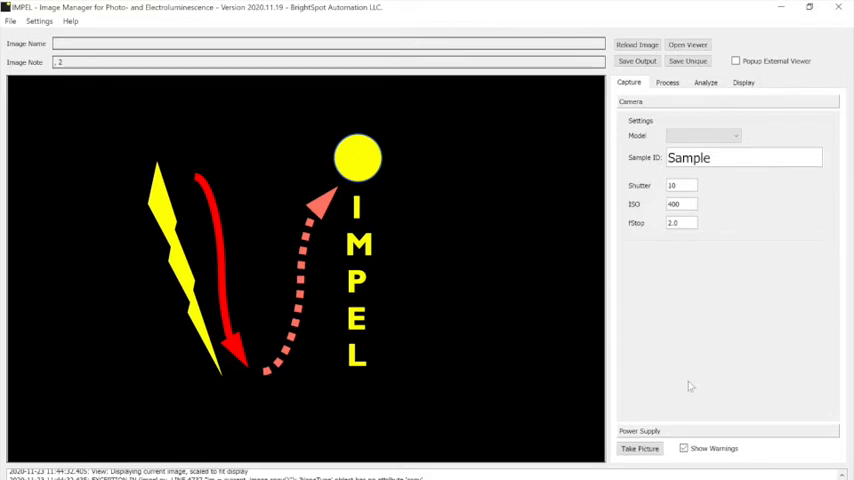
mouse_move(138, 122)
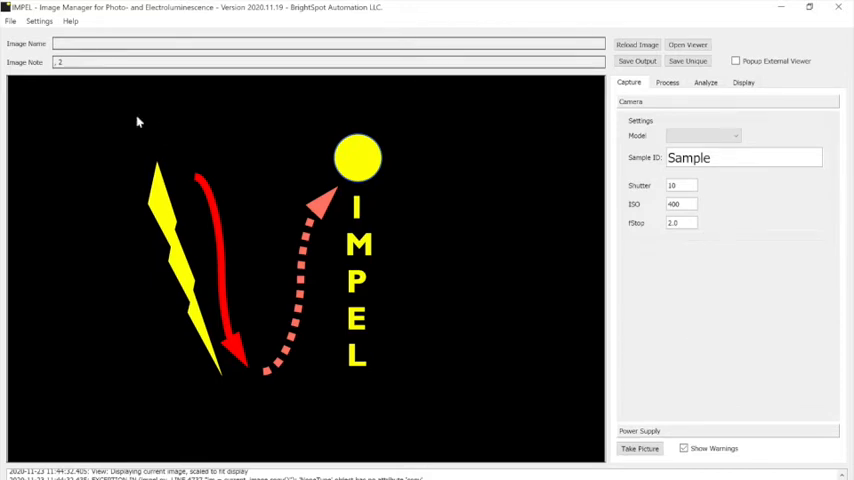
Load the 'Recipe 35mm 5s 500ISO.txt' recipe for shutter 5, ISO 500 and f-stop 2.2
click(35, 22)
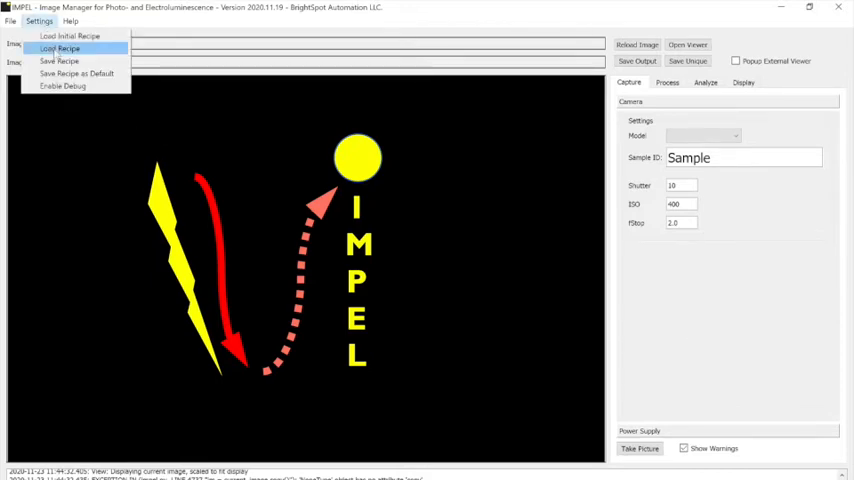
click(55, 48)
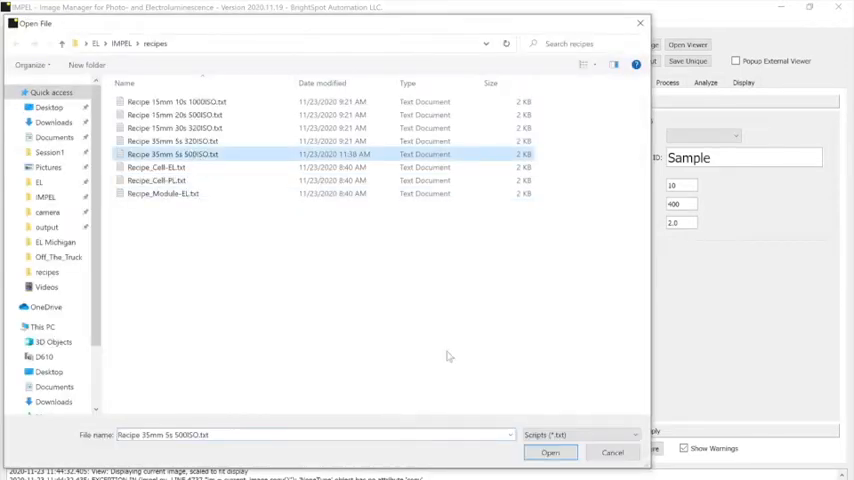
click(552, 452)
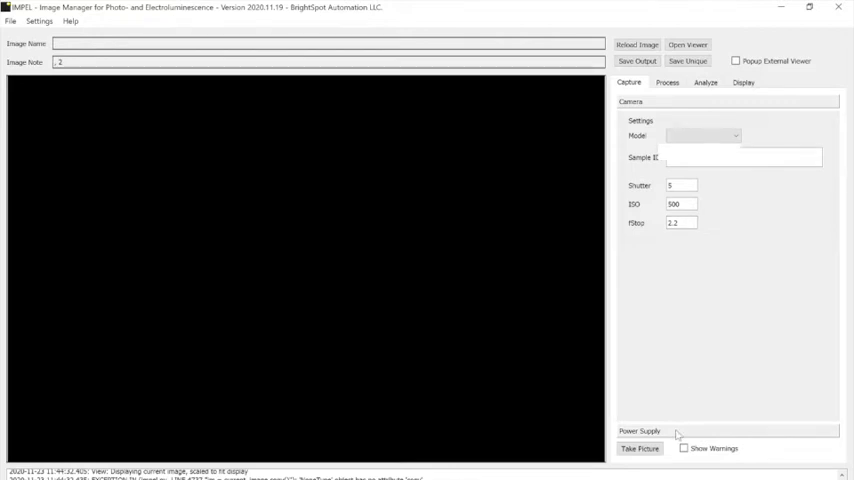
Expand the Power Supply panel to review the 9.5 A, 50 V settings
click(640, 429)
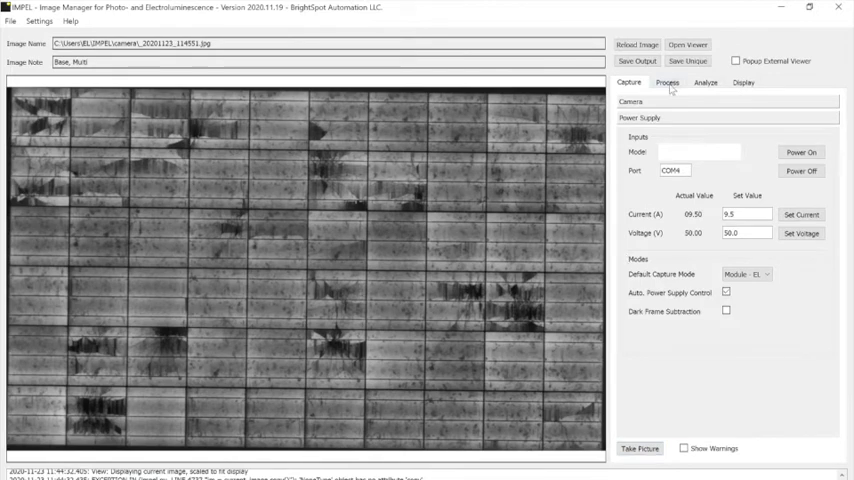
Review the Multiprocess, Fisheye and Histogram (adaptive equalization) panels, then show the display options
click(666, 82)
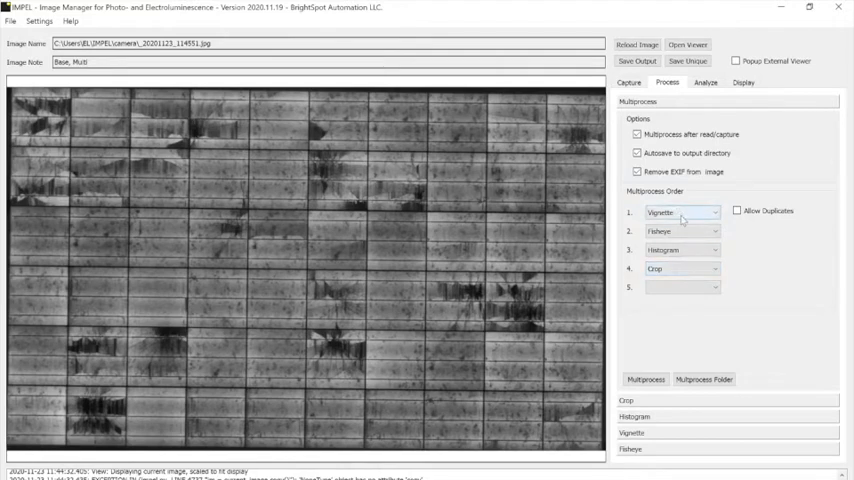
click(632, 150)
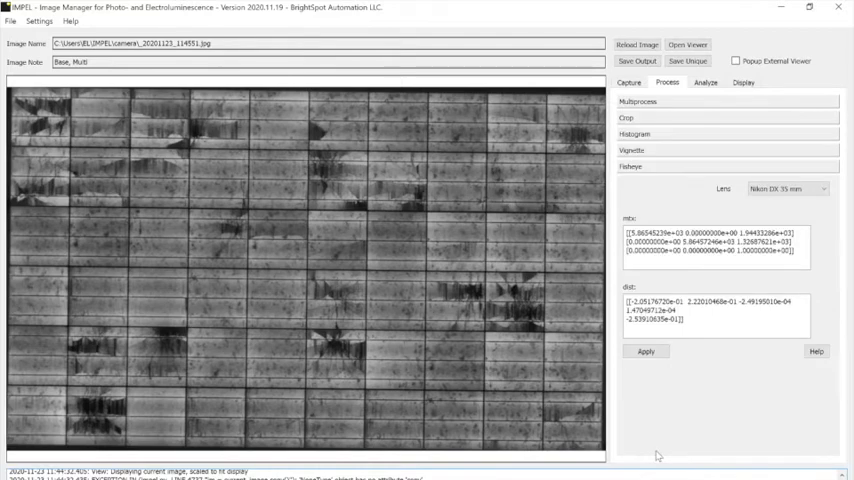
click(634, 133)
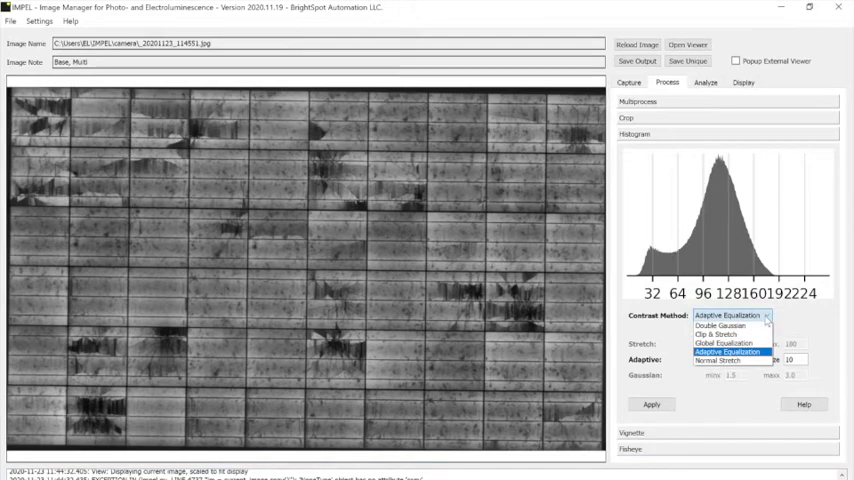
click(730, 352)
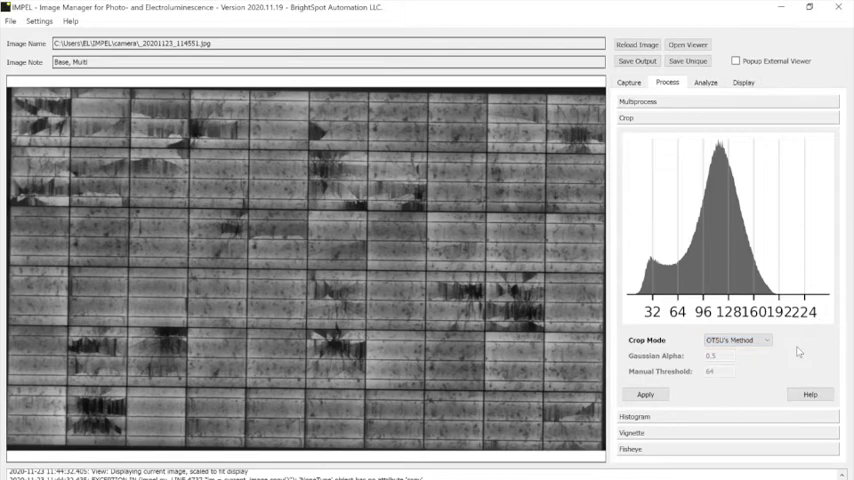
click(744, 84)
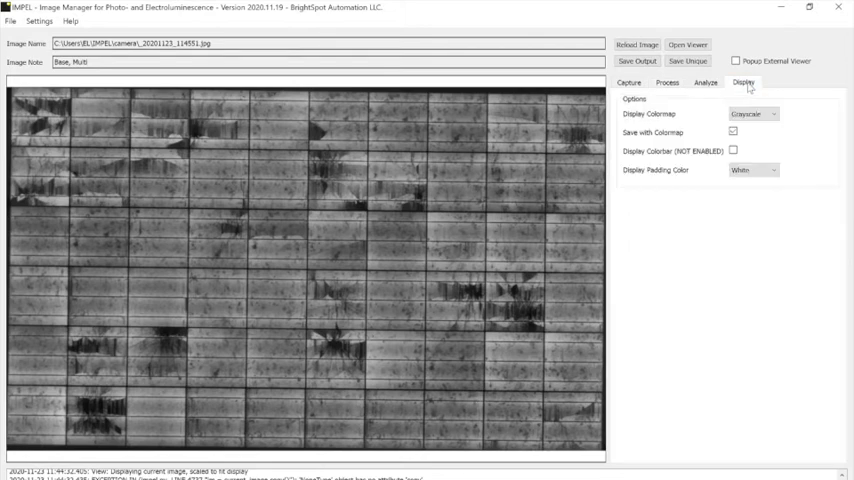
Quantify the module image on the Analyze tab, overlaying Mean 109.59 and STD 32.95
click(703, 82)
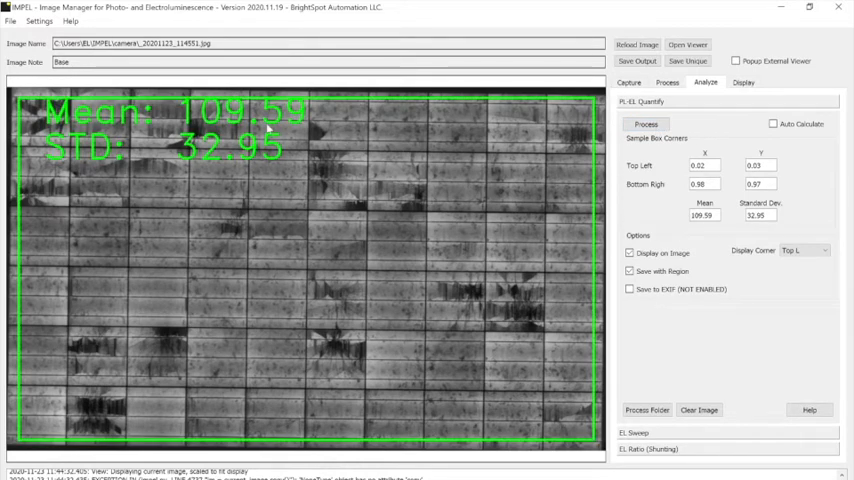
mouse_move(332, 211)
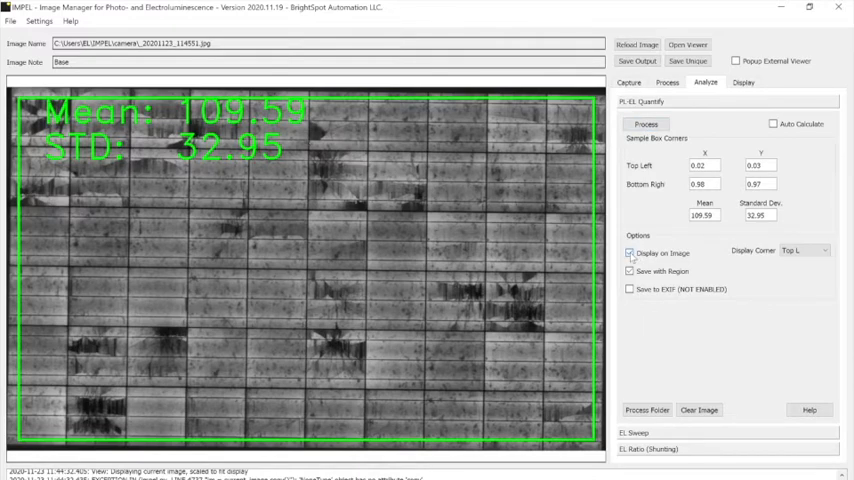
Turn off Display on Image and go back to the Capture tab
click(631, 82)
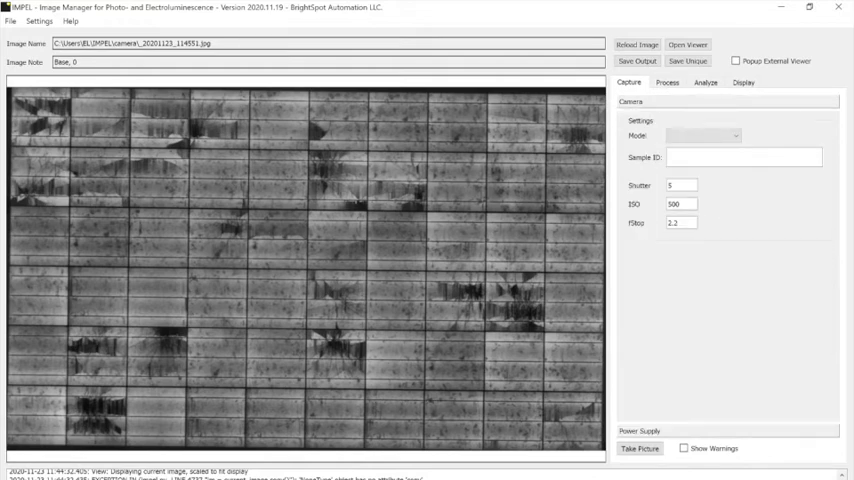
Change ISO to 320 and take a dark-frame-subtracted, multiprocessed picture of the module
triple_click(679, 205)
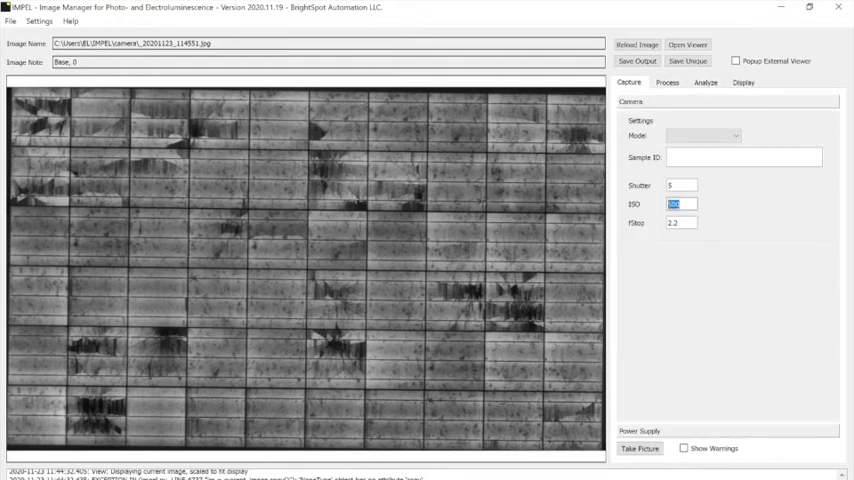
text(320)
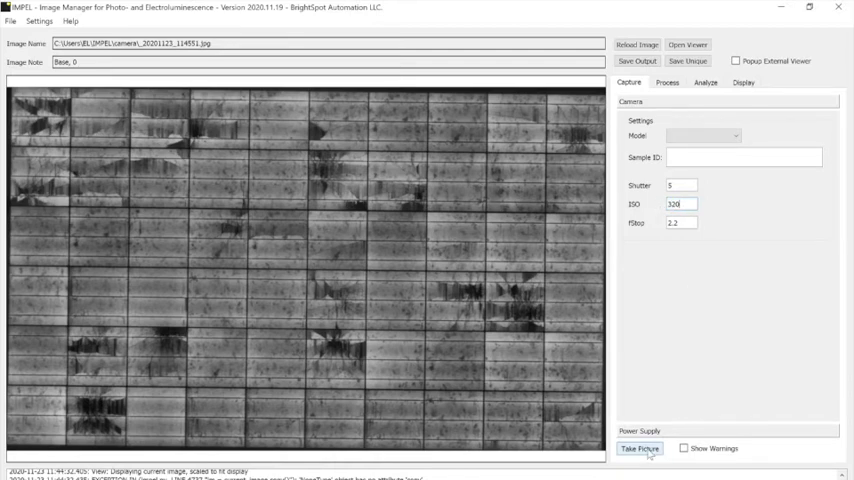
click(645, 448)
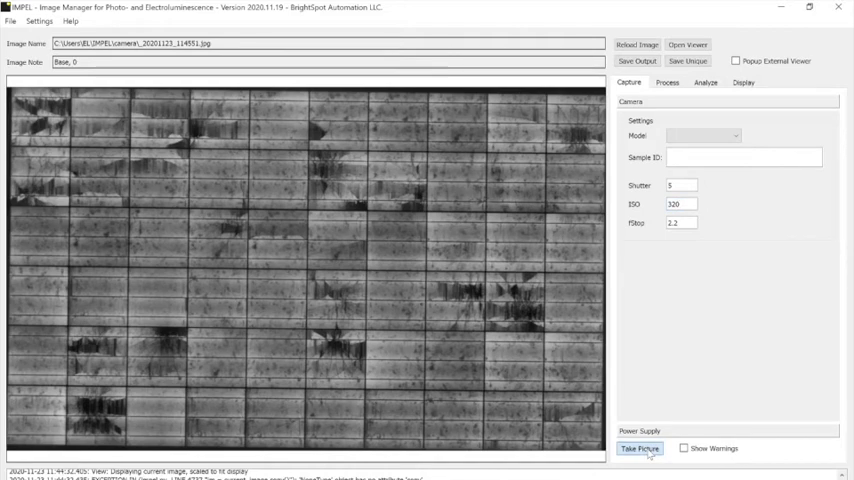
click(646, 449)
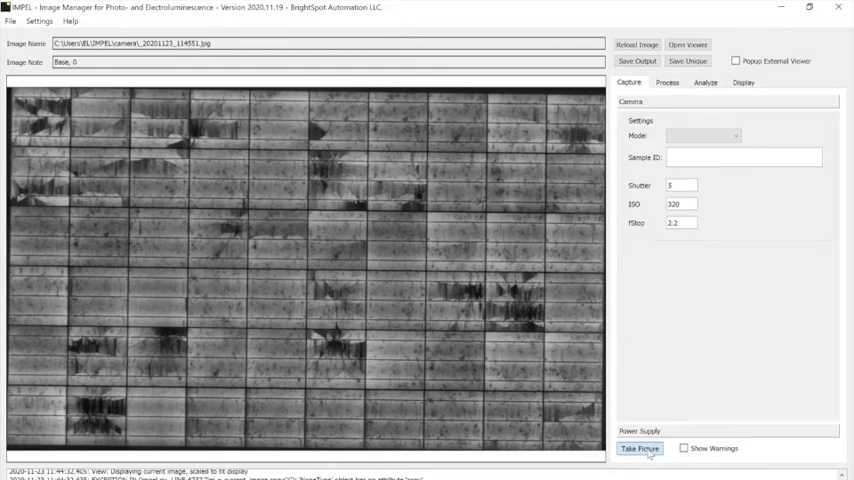
click(643, 450)
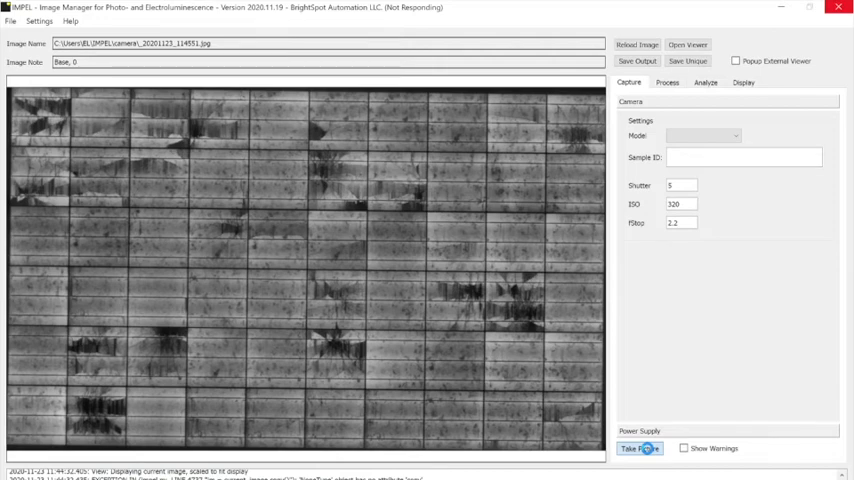
click(645, 449)
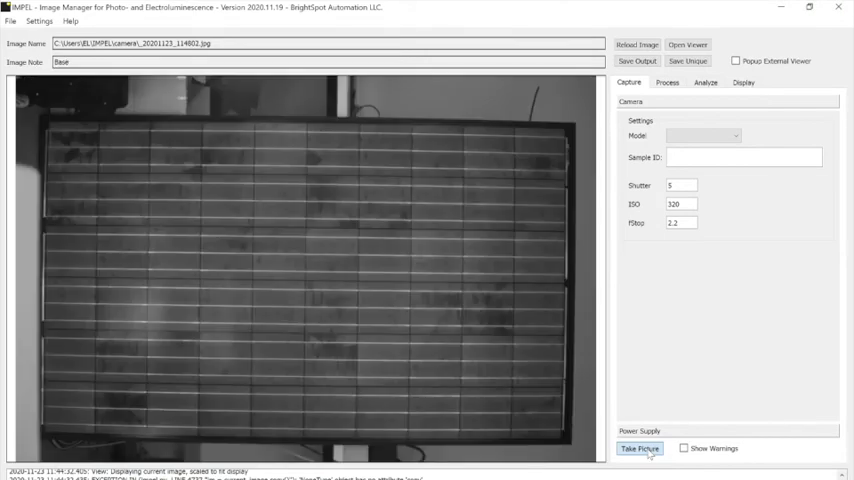
click(643, 449)
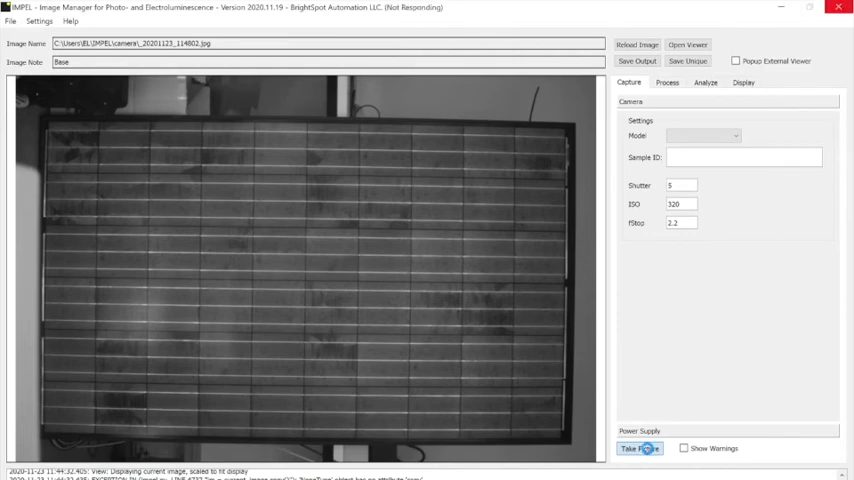
click(647, 449)
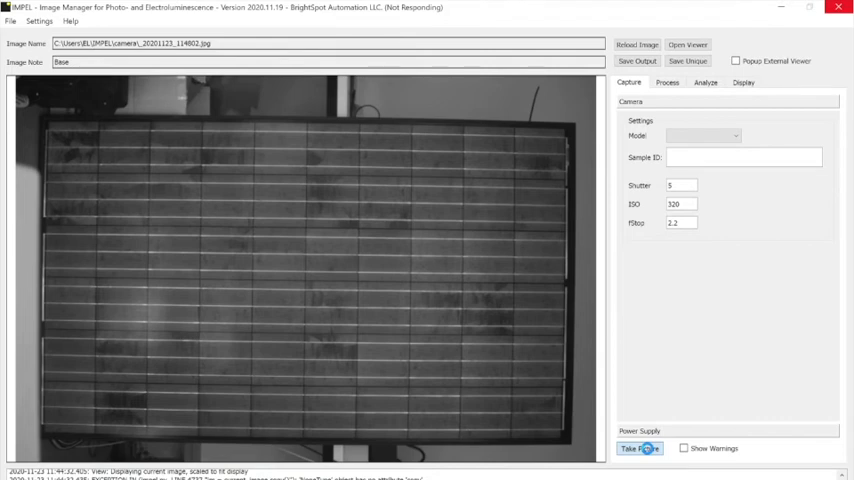
click(645, 448)
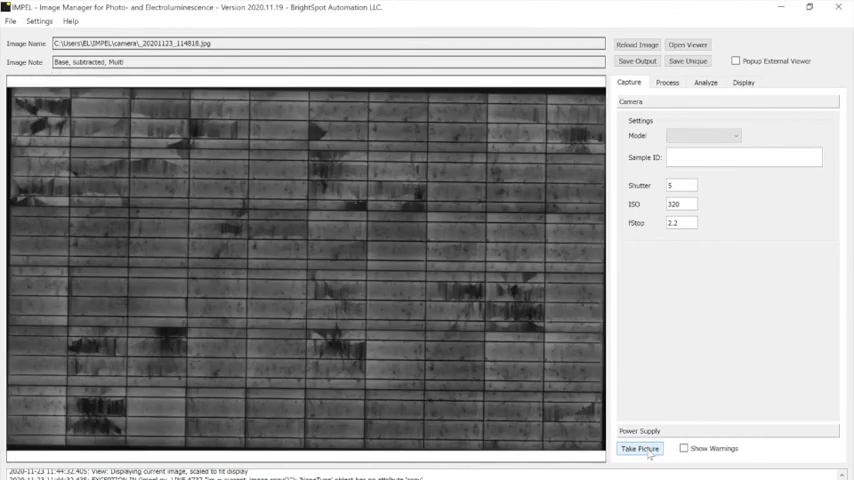
Apply the orange colormap to the module image and open the processed-images output folder
click(648, 450)
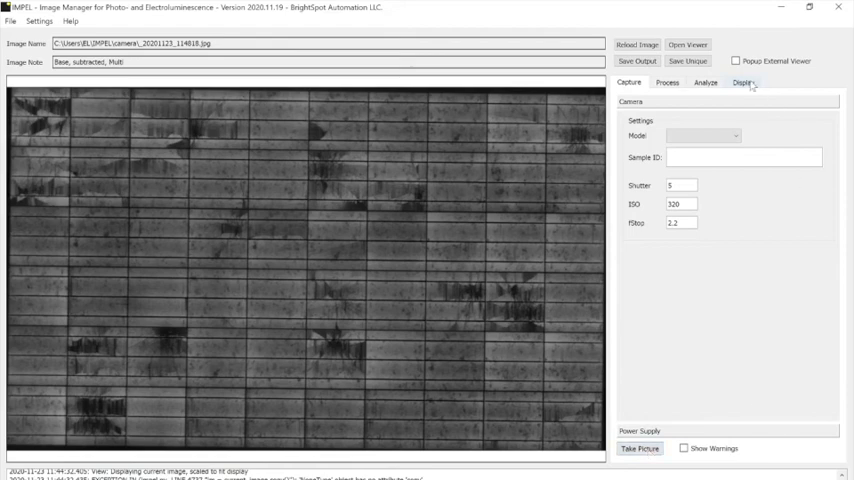
click(747, 82)
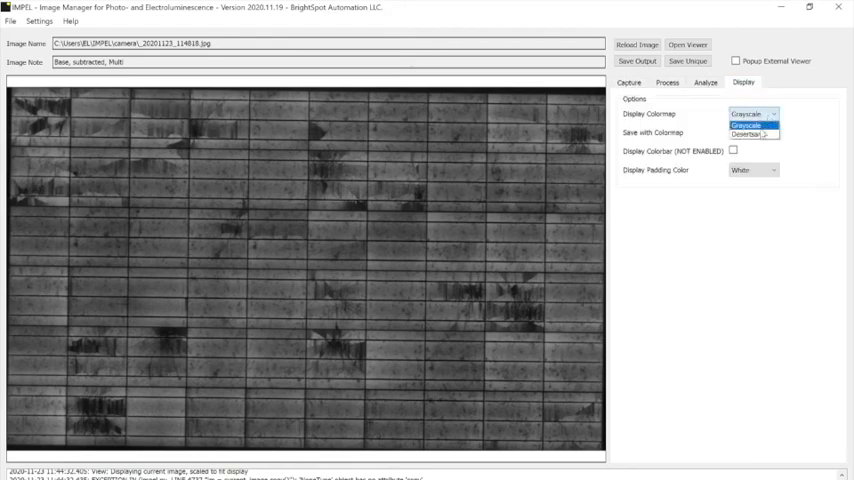
click(753, 135)
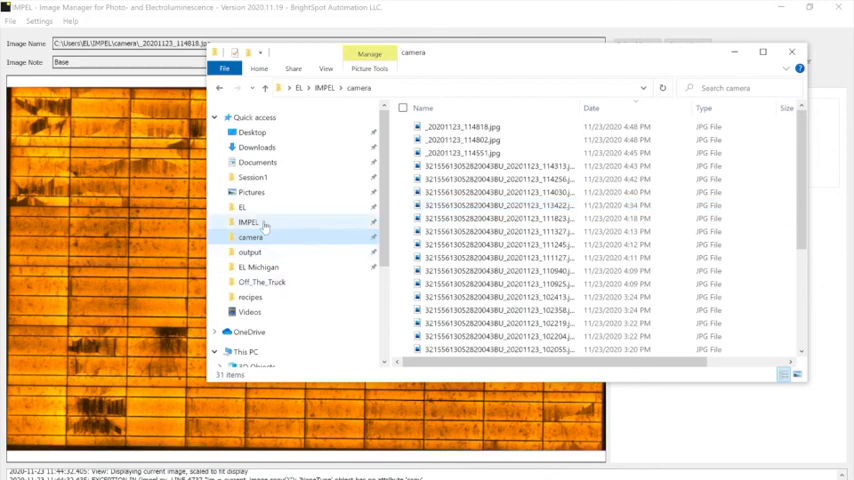
click(252, 251)
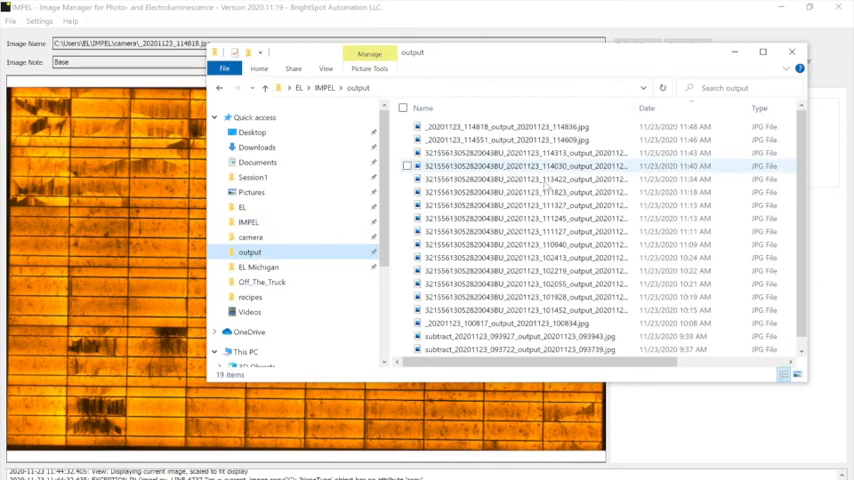